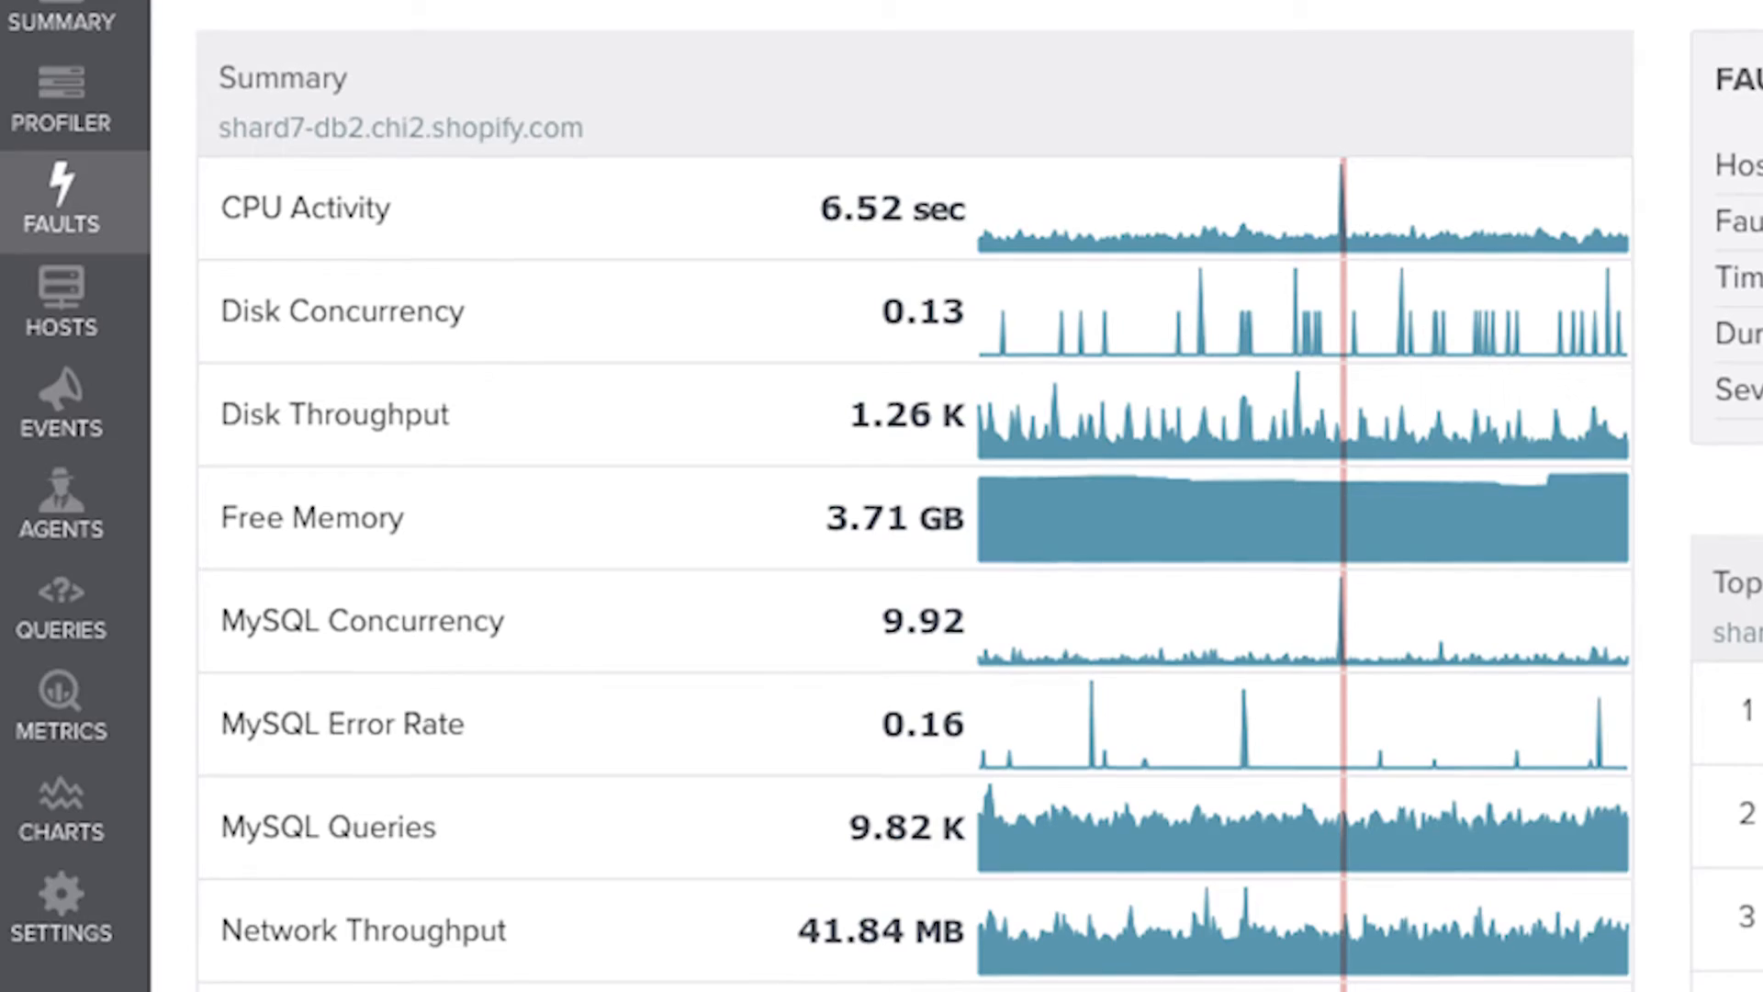
scroll(down, 3)
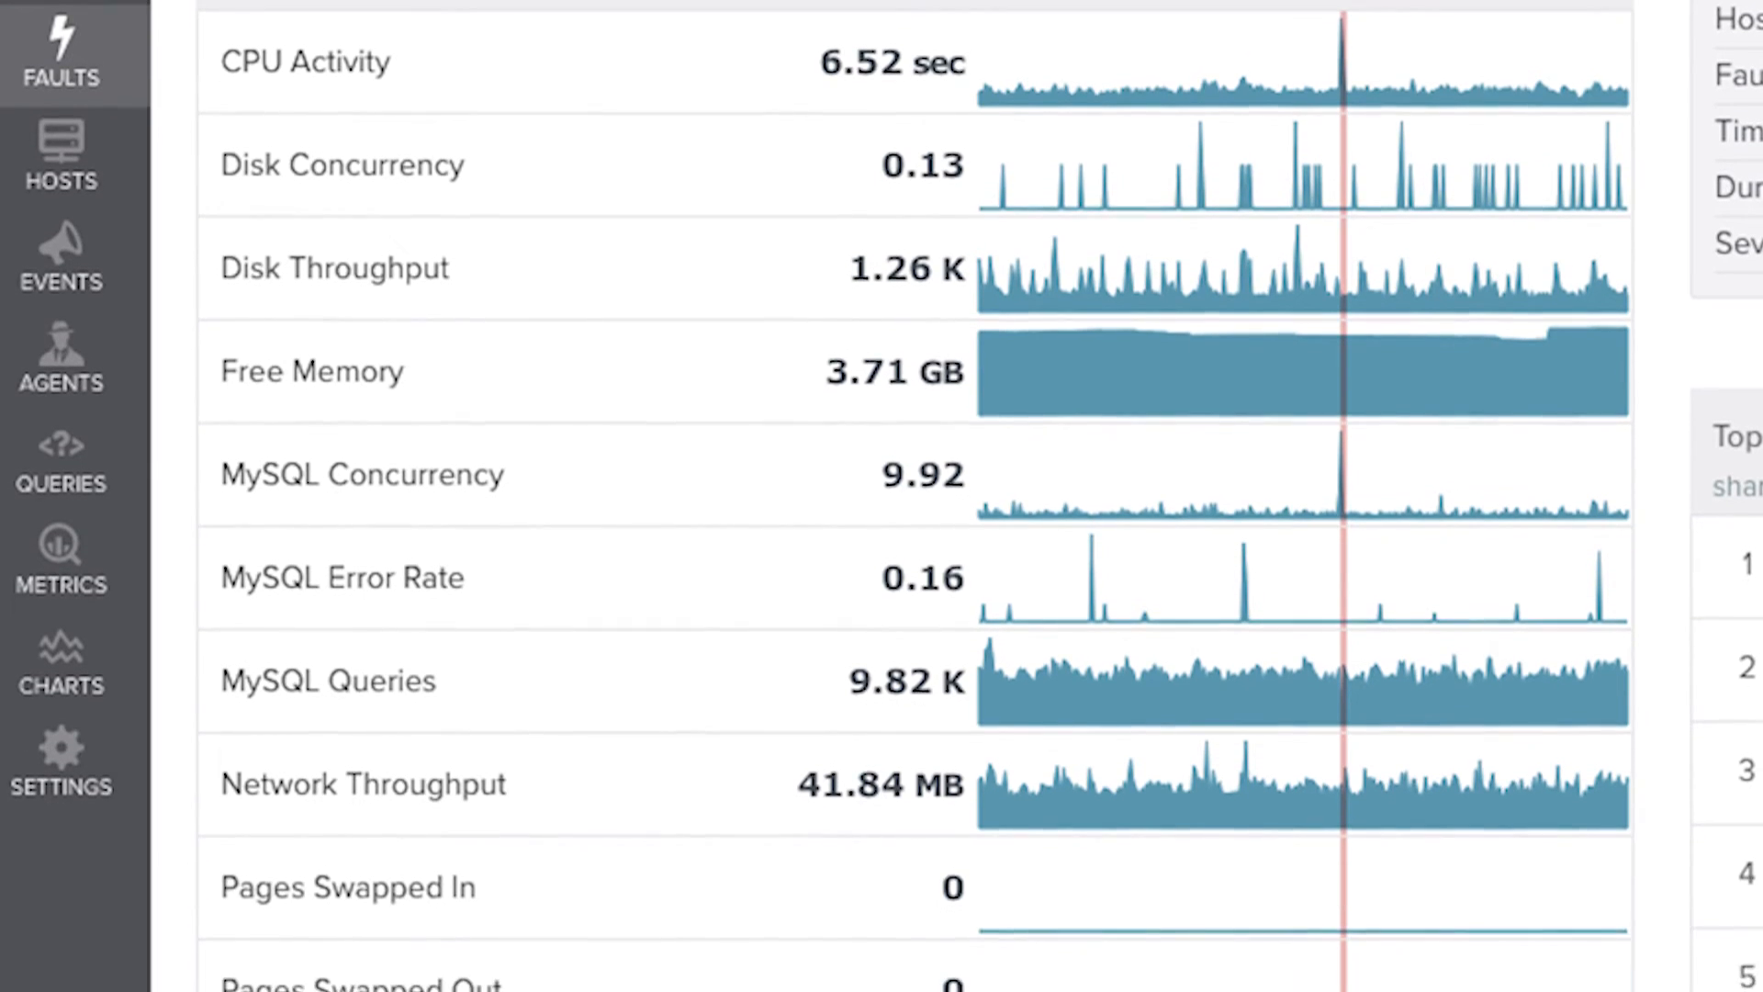
scroll(down, 3)
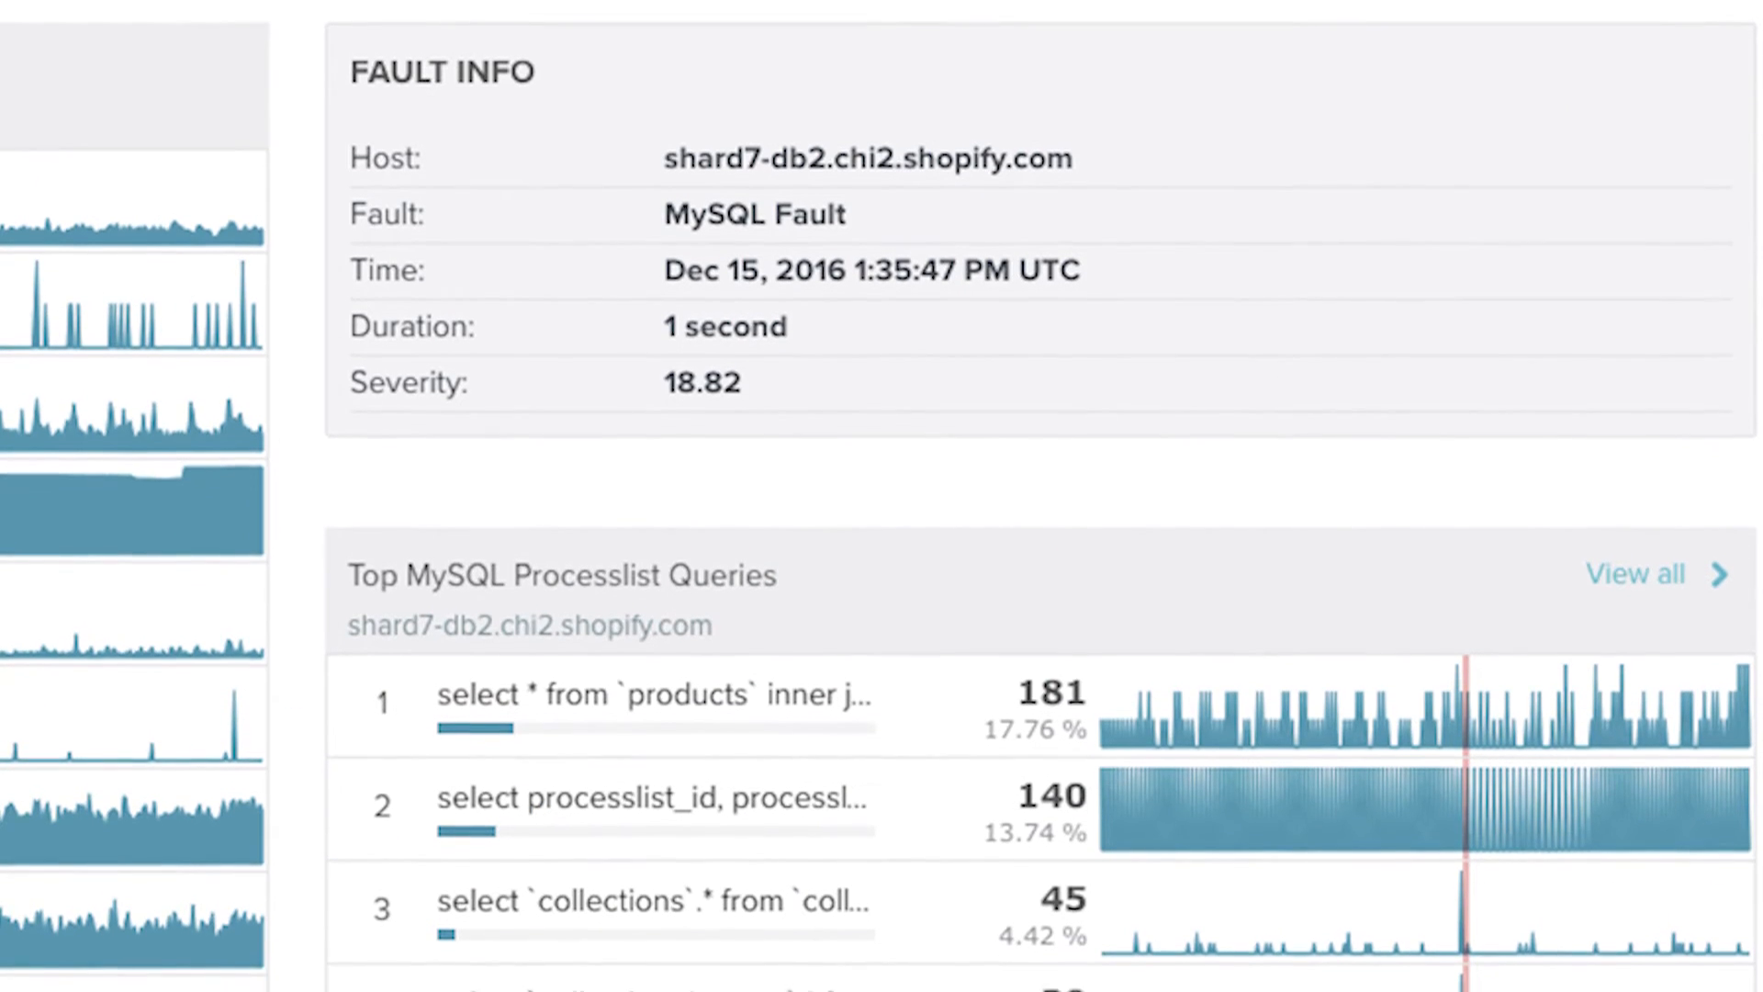
scroll(down, 3)
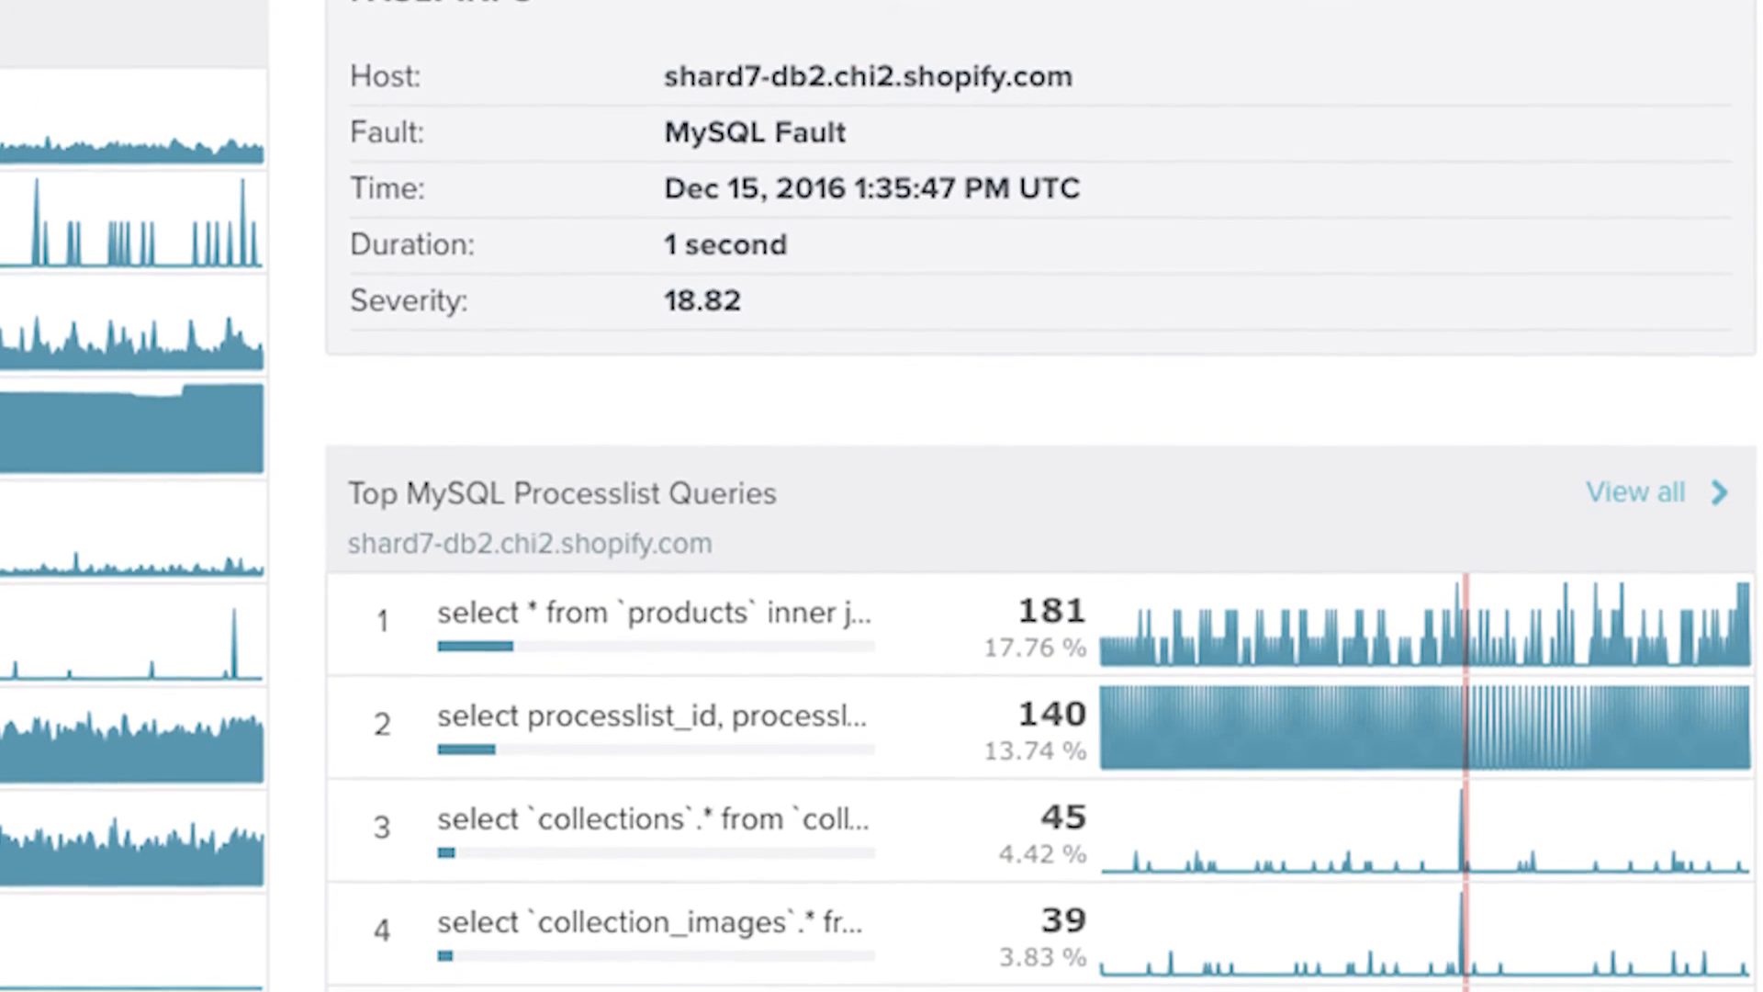